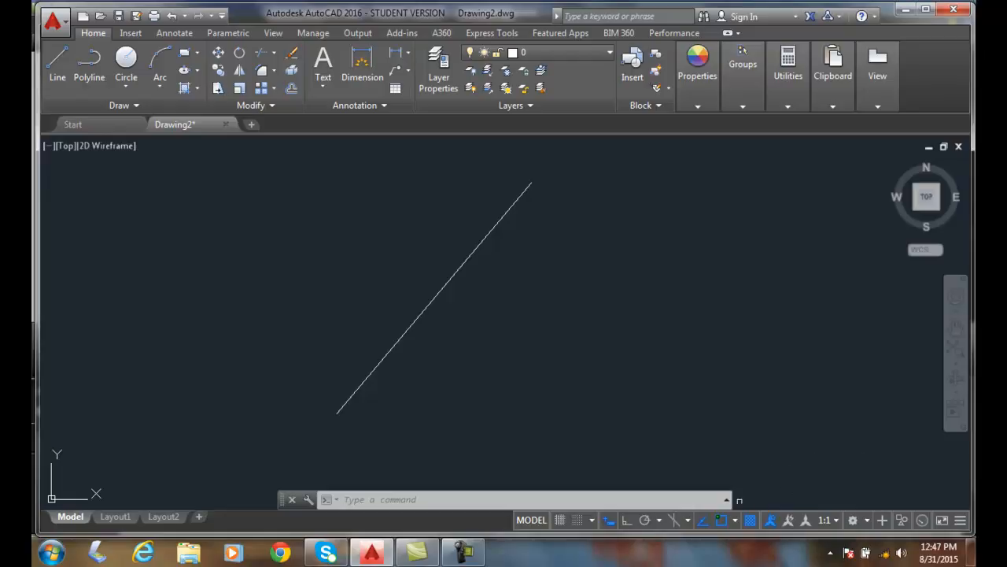
{"action": "mouse_move", "coordinate": [718, 519]}
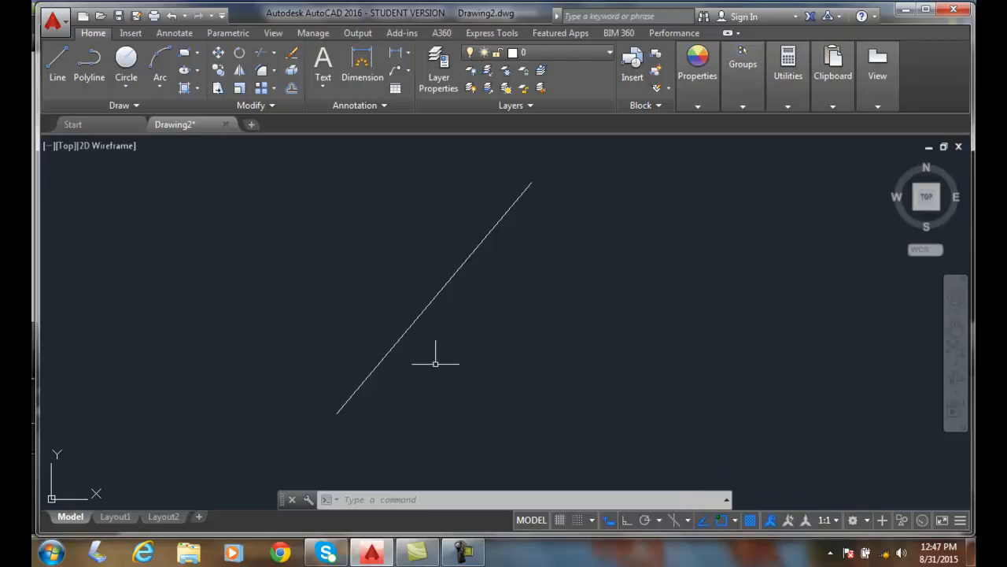
{"action": "mouse_move", "coordinate": [462, 343]}
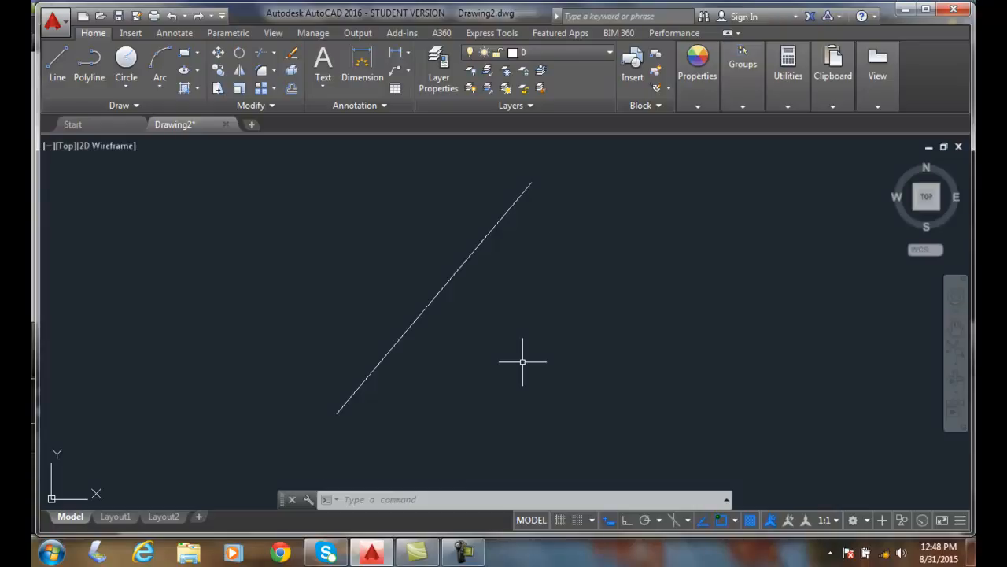
{"action": "mouse_move", "coordinate": [520, 366]}
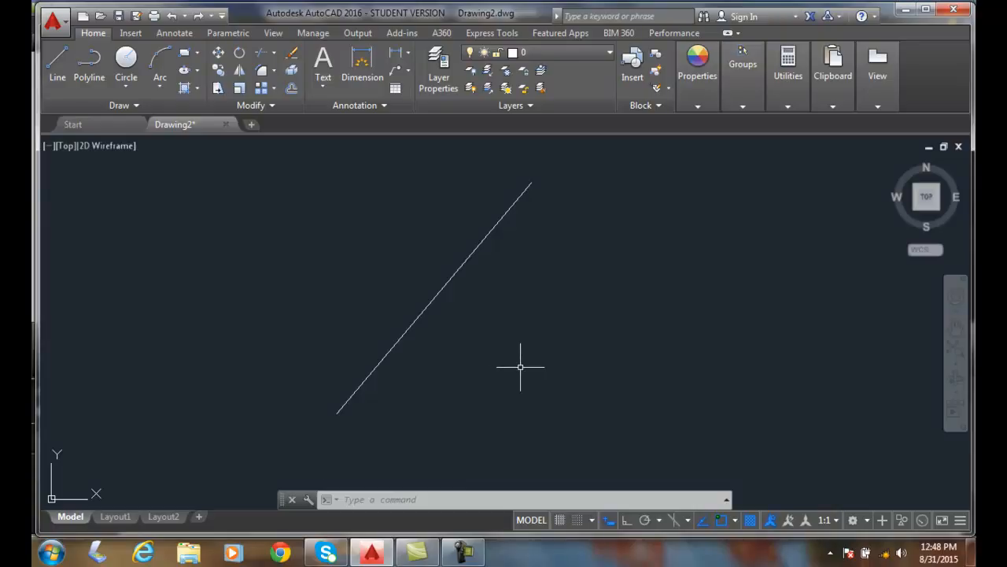
{"action": "mouse_move", "coordinate": [721, 519]}
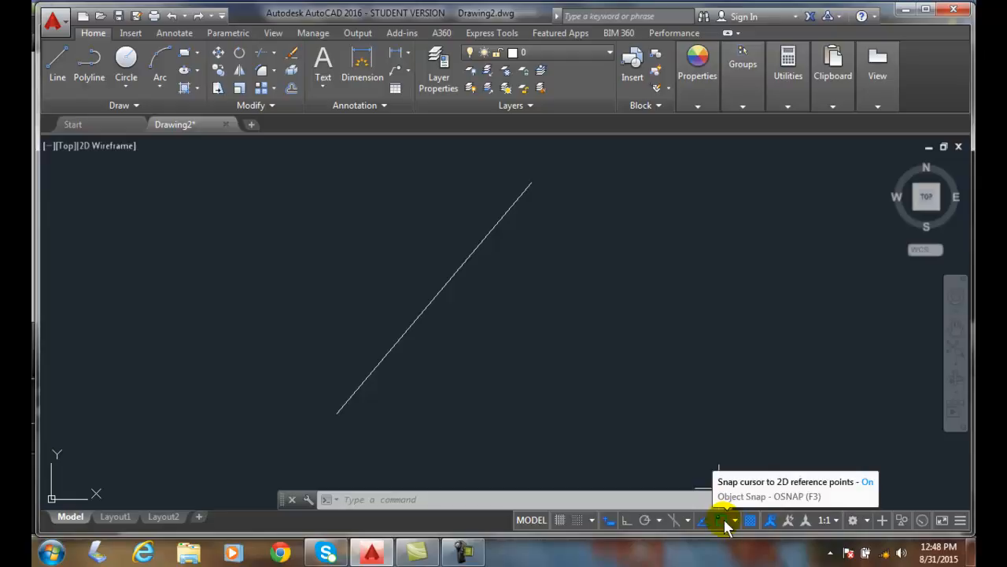
Step: Switch Object Snap Tracking off from the status bar
{"action": "left_click", "coordinate": [734, 519]}
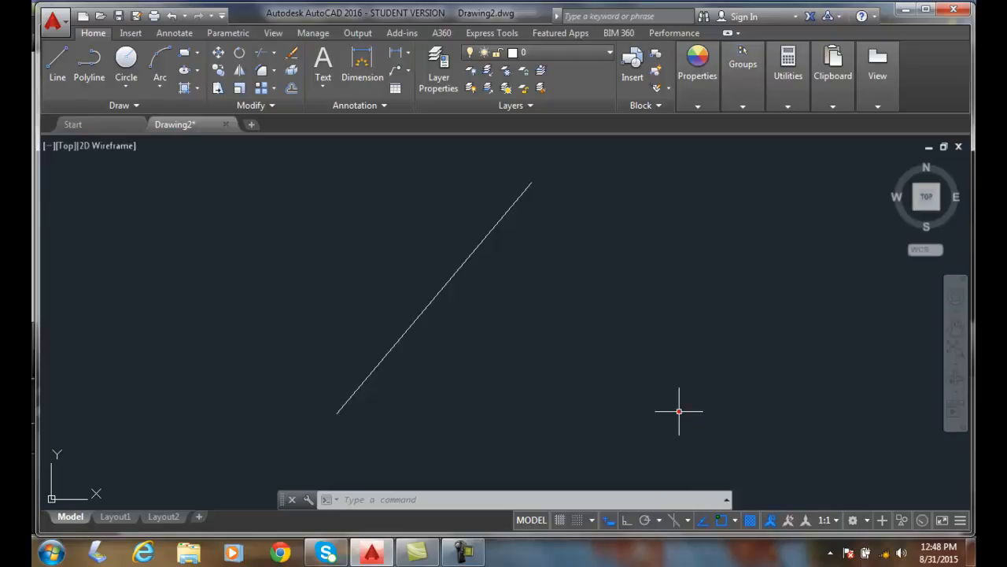
{"action": "mouse_move", "coordinate": [705, 520]}
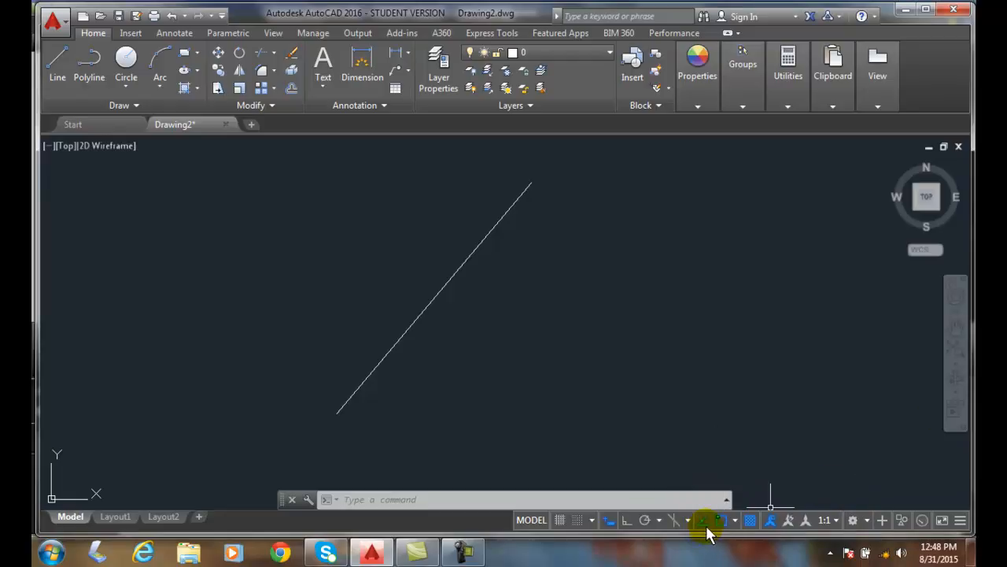
{"action": "left_click", "coordinate": [699, 520]}
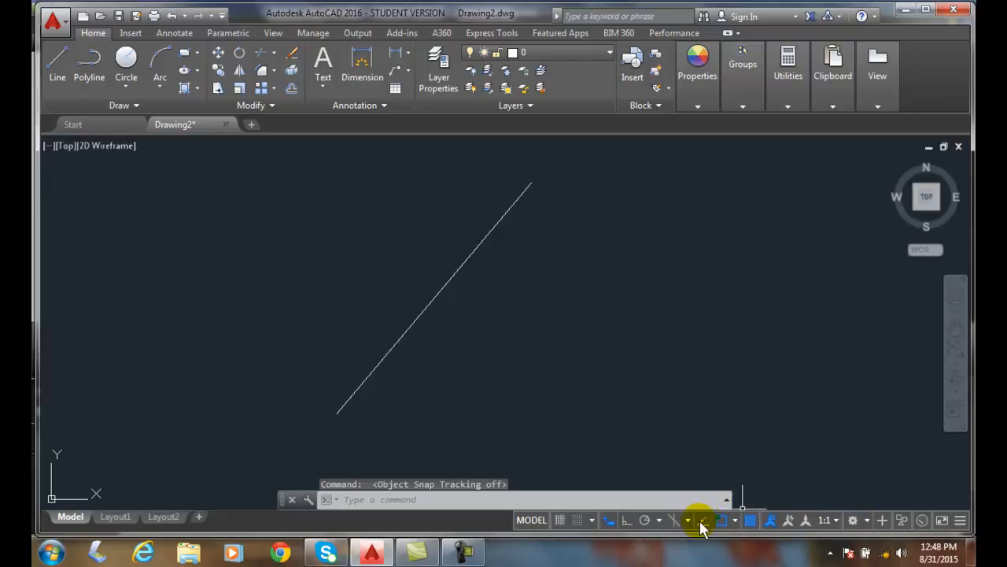
Step: Enable Object Snap, Object Snap Tracking and Midpoint snapping, then confirm the settings
{"action": "left_click", "coordinate": [702, 519]}
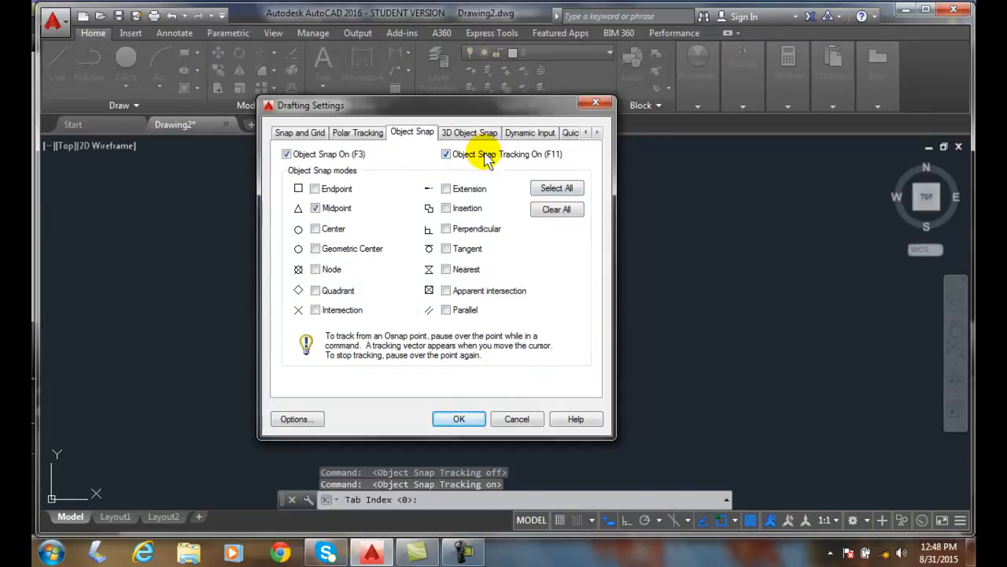
{"action": "mouse_move", "coordinate": [460, 397]}
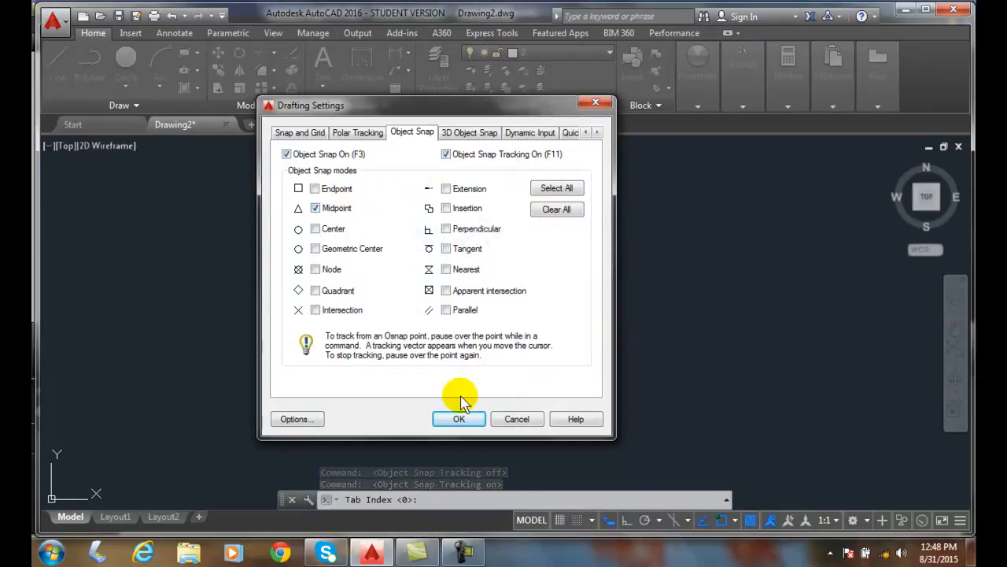
{"action": "left_click", "coordinate": [460, 419]}
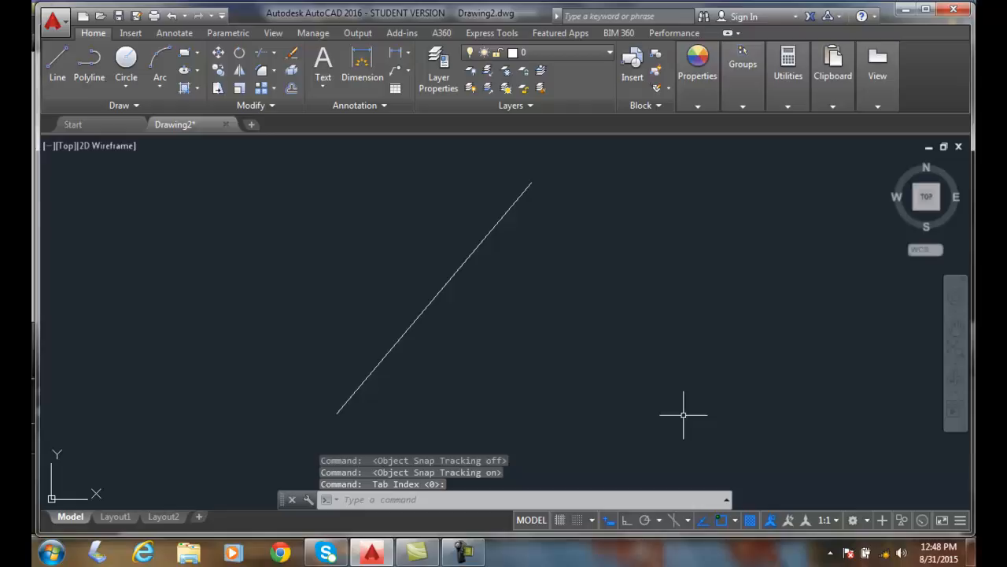
{"action": "mouse_move", "coordinate": [680, 422]}
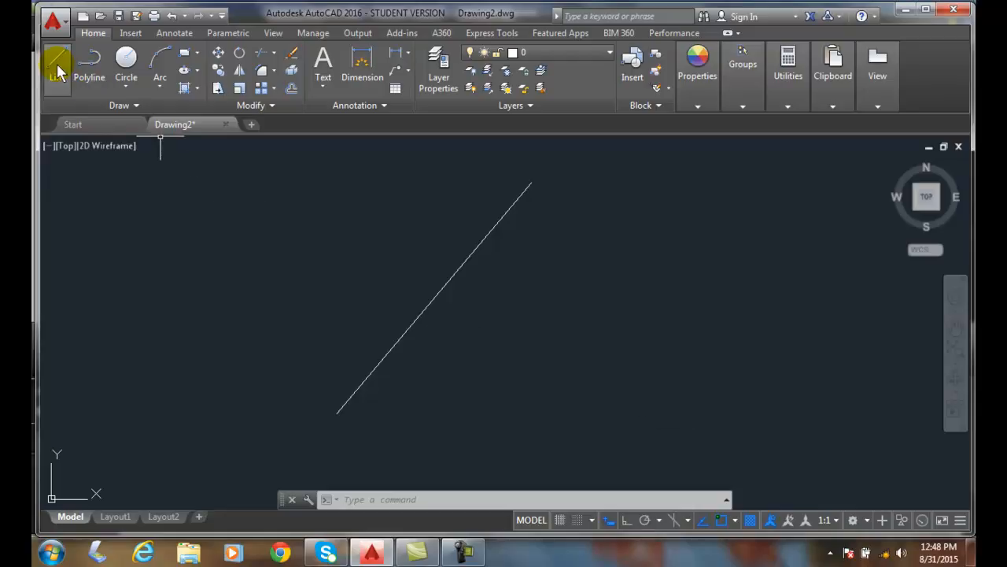
Step: Begin a new line and acquire a horizontal tracking vector from the diagonal's midpoint
{"action": "left_click", "coordinate": [57, 66]}
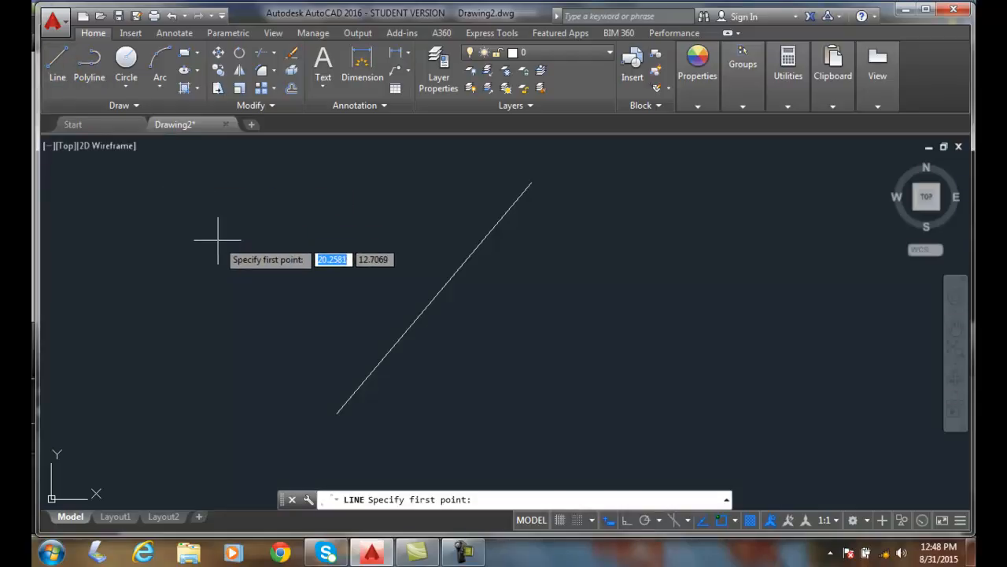
{"action": "mouse_move", "coordinate": [264, 261]}
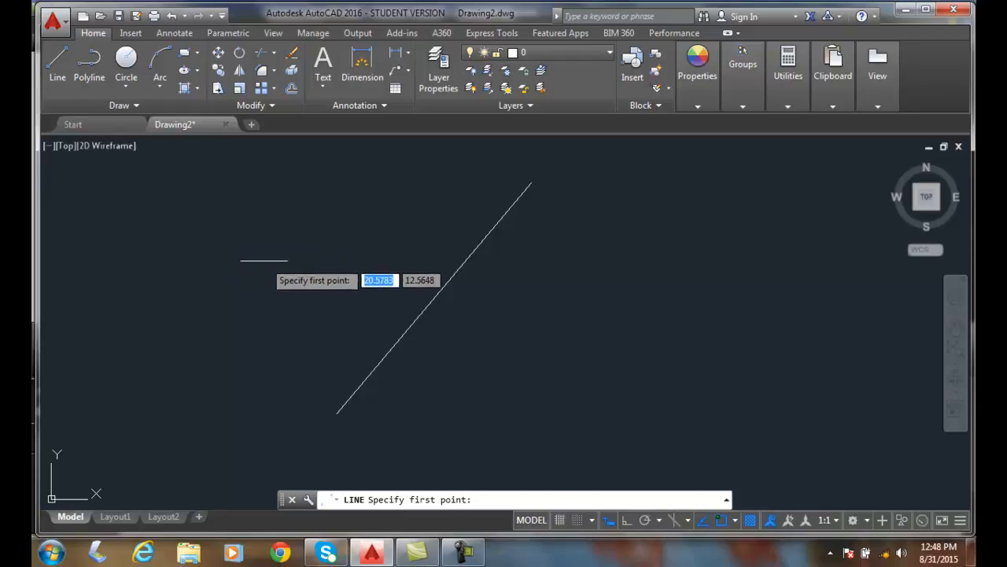
{"action": "mouse_move", "coordinate": [365, 277]}
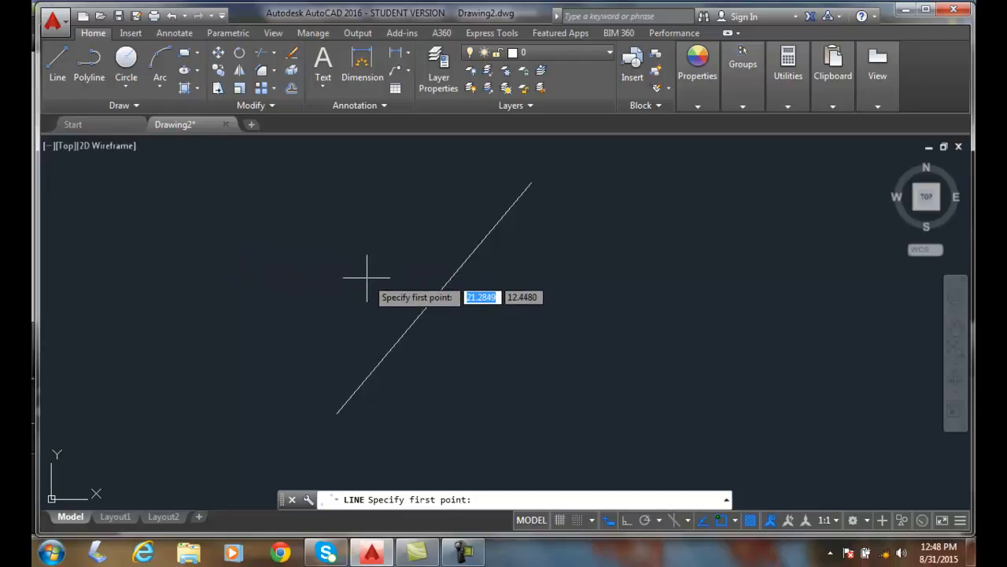
{"action": "mouse_move", "coordinate": [413, 291]}
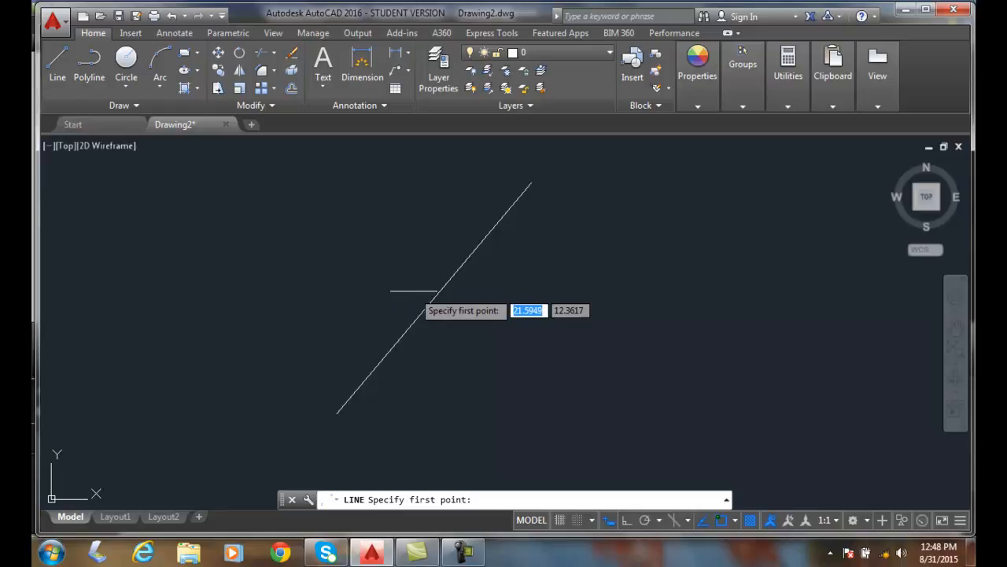
{"action": "mouse_move", "coordinate": [435, 298]}
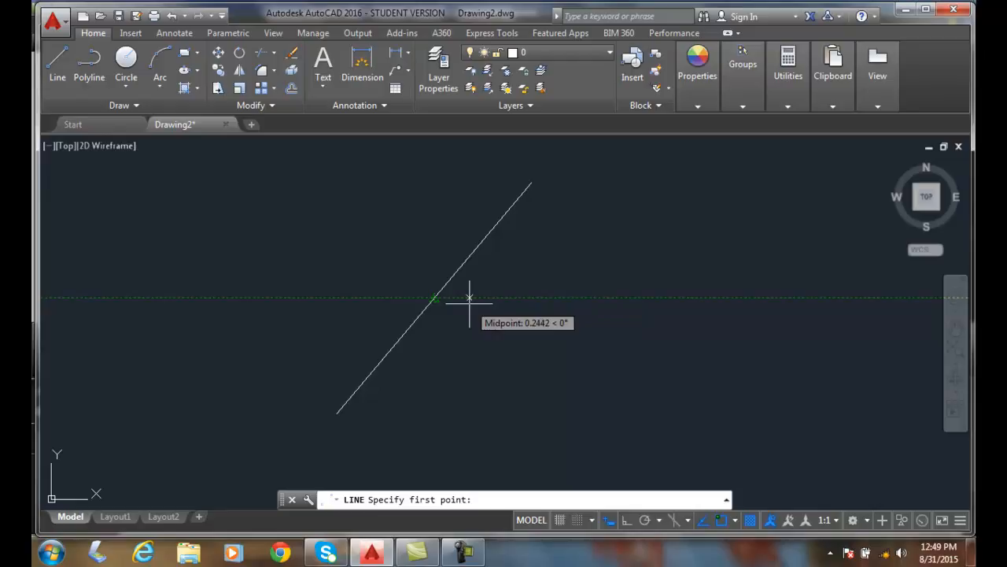
{"action": "mouse_move", "coordinate": [488, 302]}
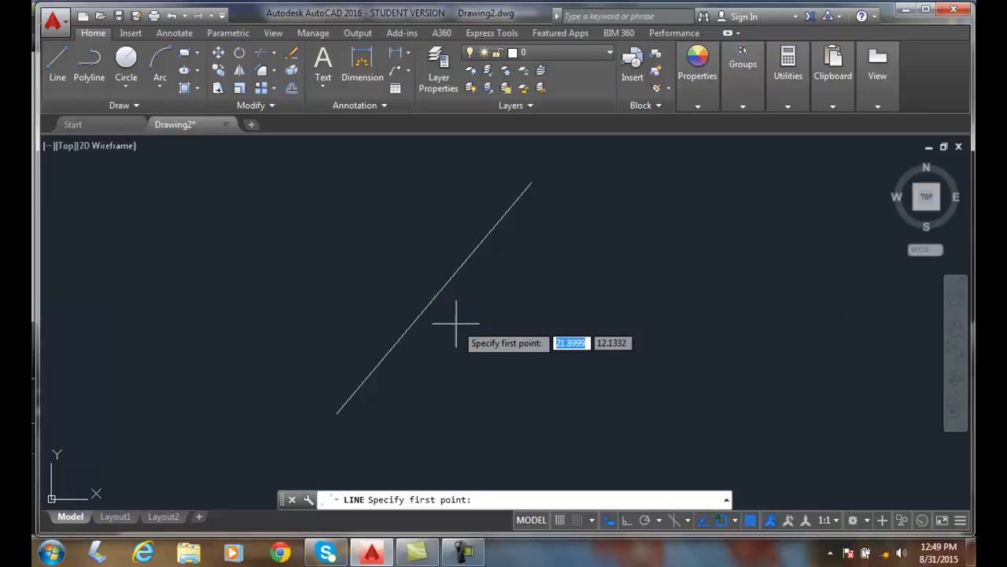
{"action": "mouse_move", "coordinate": [431, 323]}
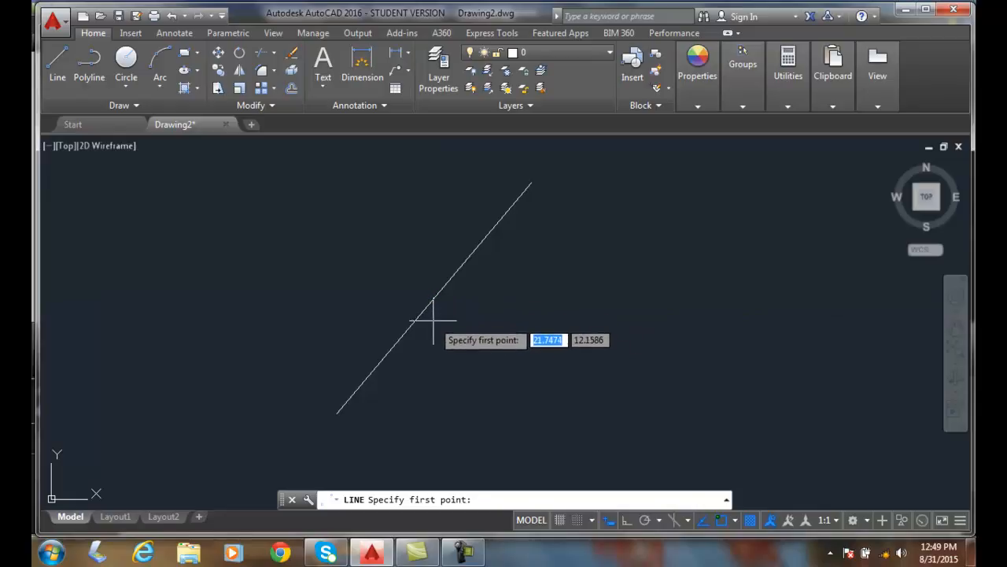
{"action": "mouse_move", "coordinate": [435, 296]}
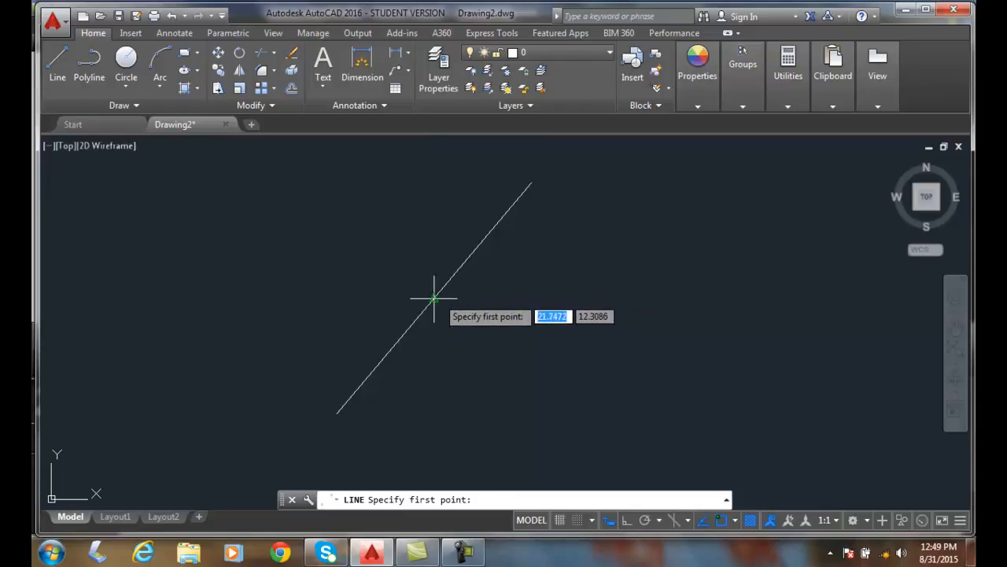
{"action": "mouse_move", "coordinate": [485, 298]}
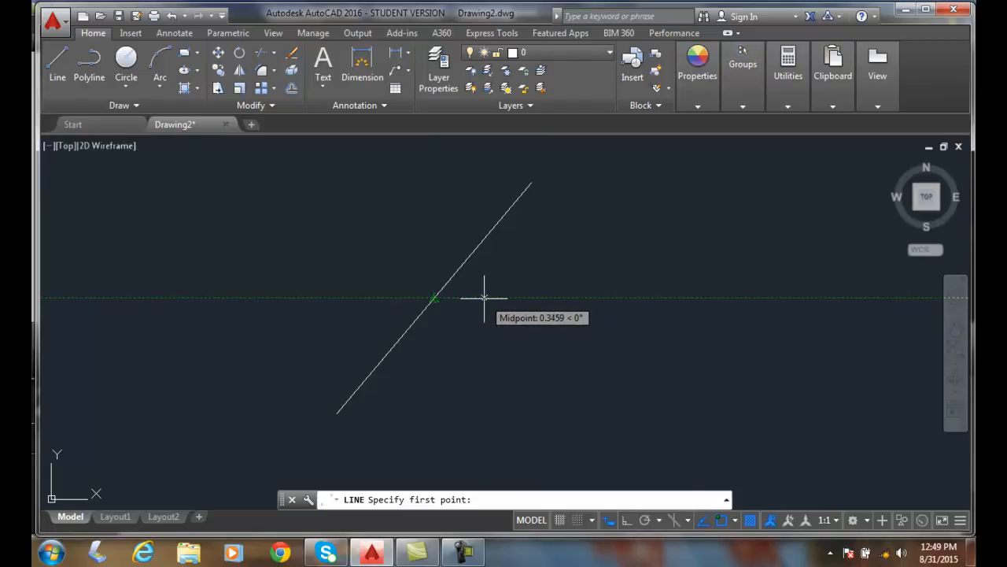
{"action": "mouse_move", "coordinate": [485, 298]}
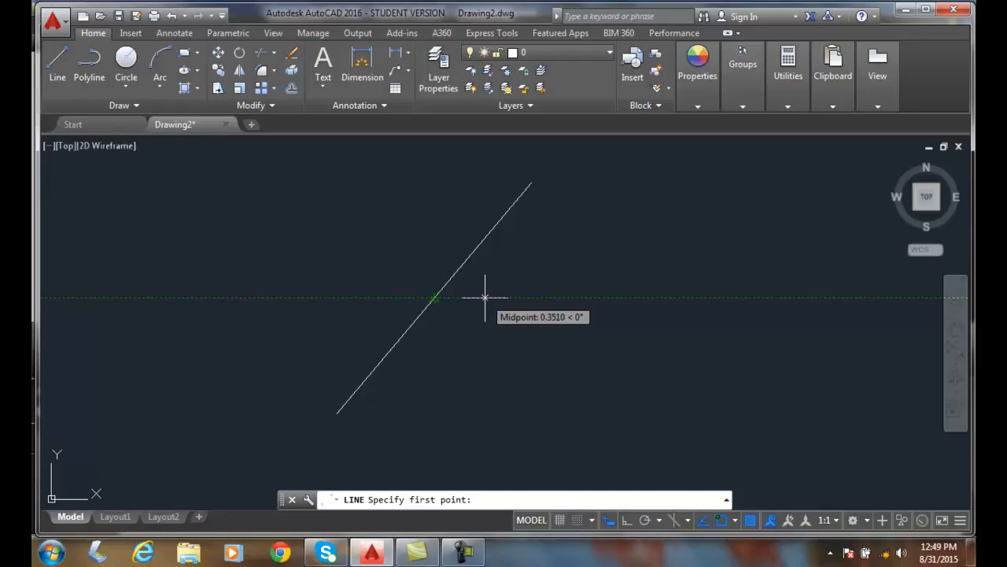
{"action": "mouse_move", "coordinate": [580, 296]}
{"action": "type", "text": "2"}
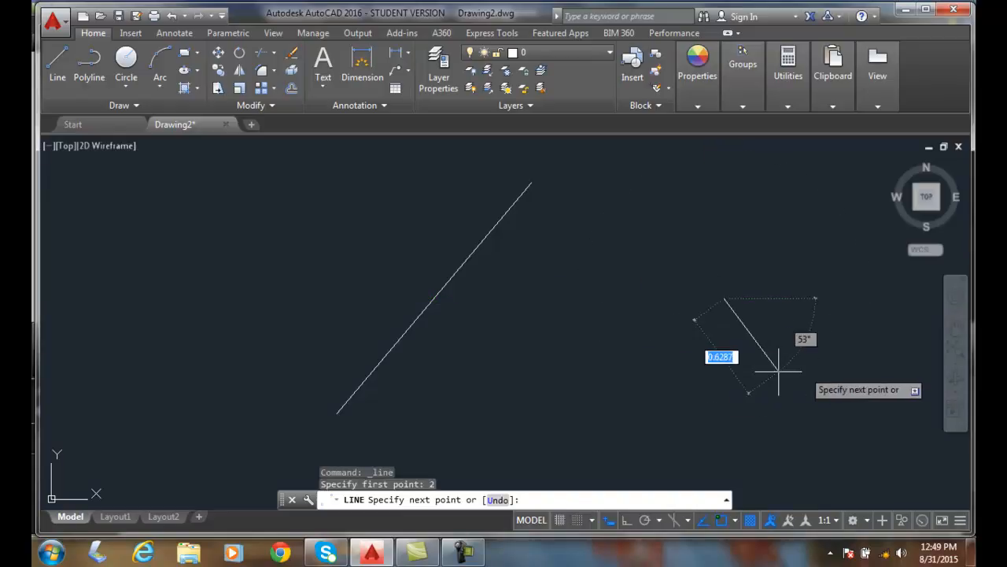
{"action": "mouse_move", "coordinate": [800, 365]}
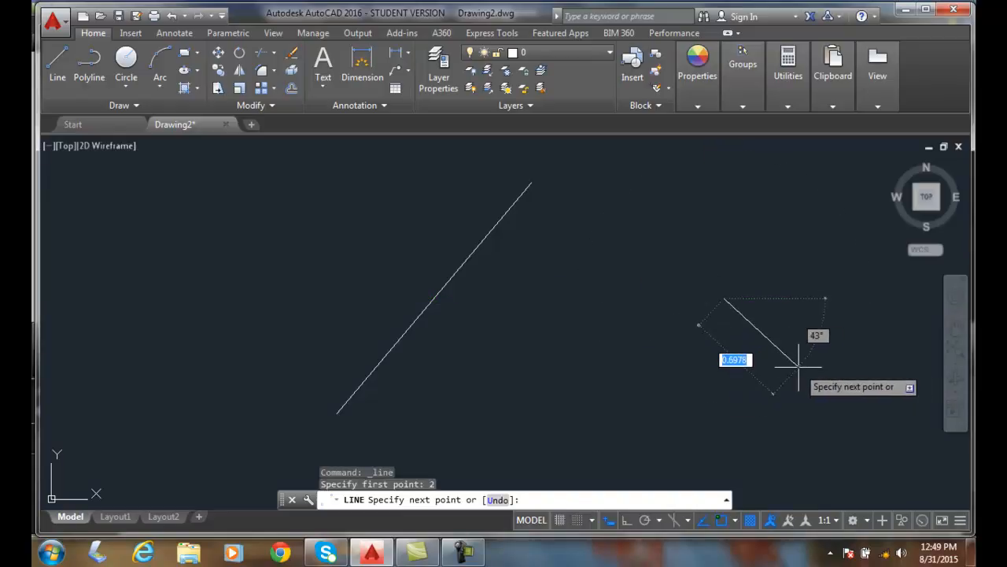
{"action": "mouse_move", "coordinate": [491, 265]}
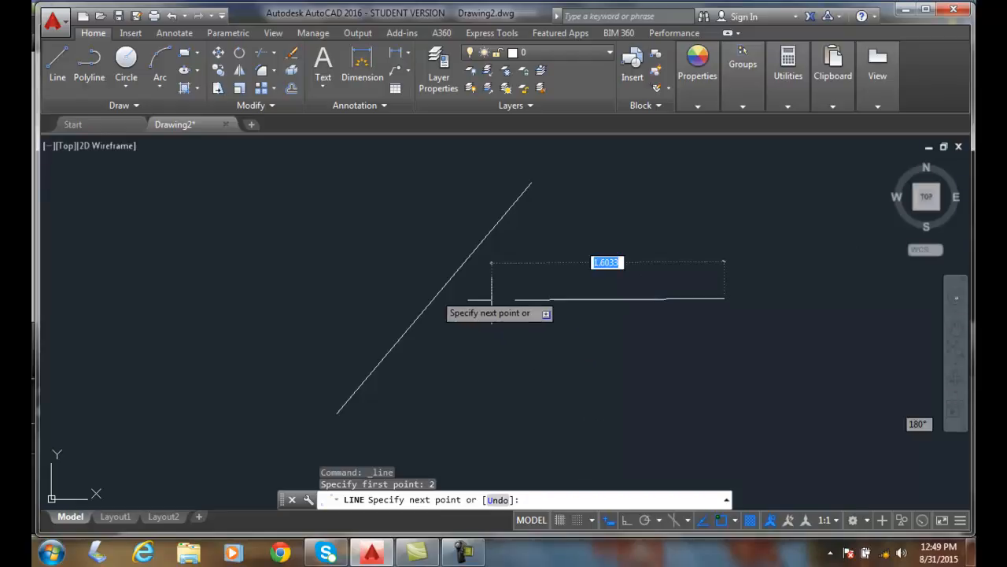
{"action": "mouse_move", "coordinate": [386, 323]}
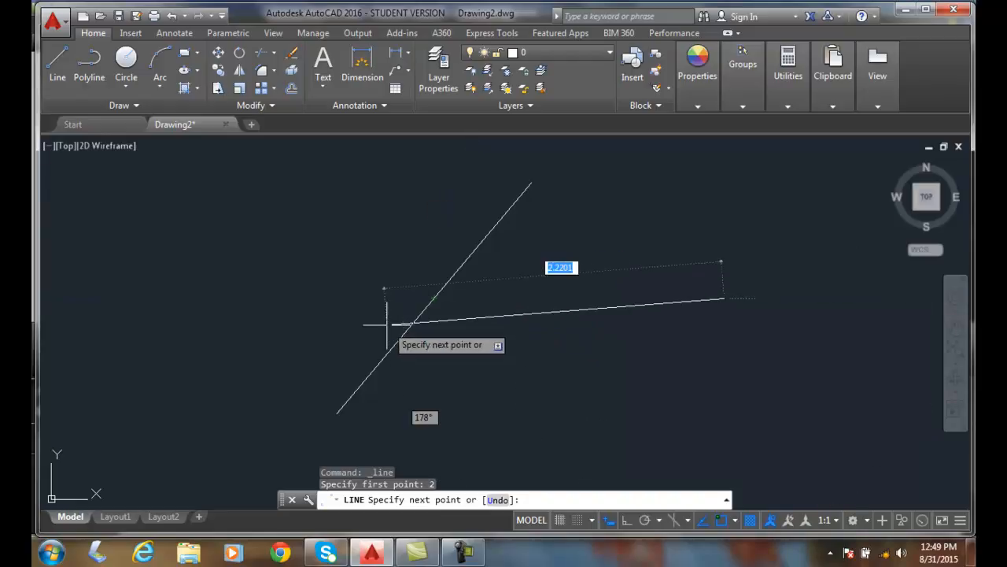
{"action": "mouse_move", "coordinate": [401, 343]}
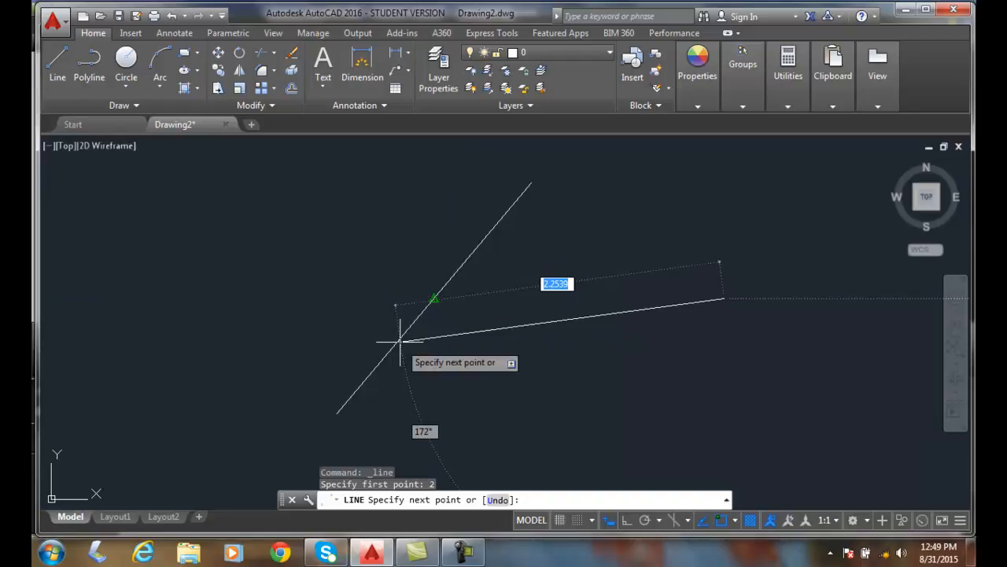
{"action": "mouse_move", "coordinate": [402, 346]}
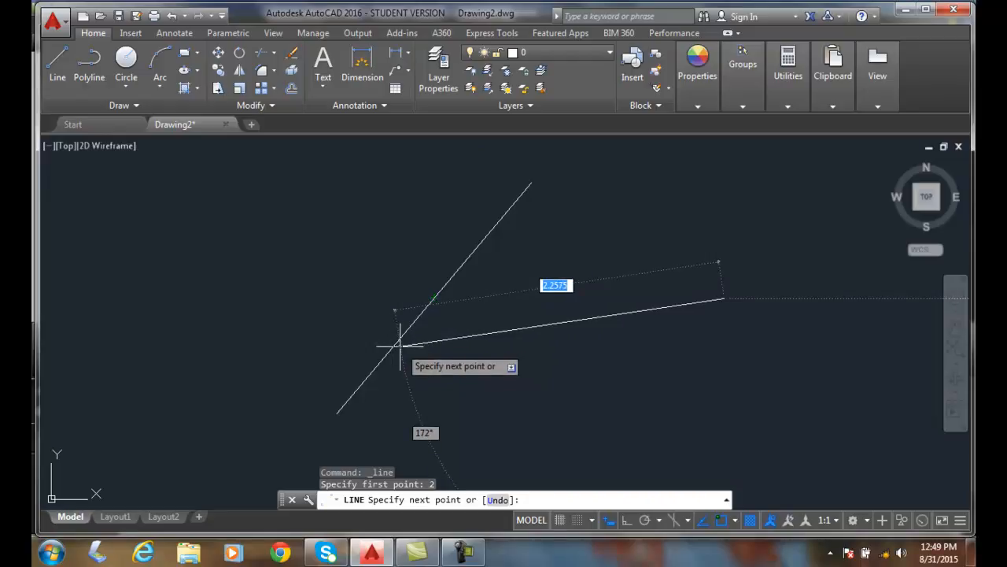
{"action": "mouse_move", "coordinate": [441, 360]}
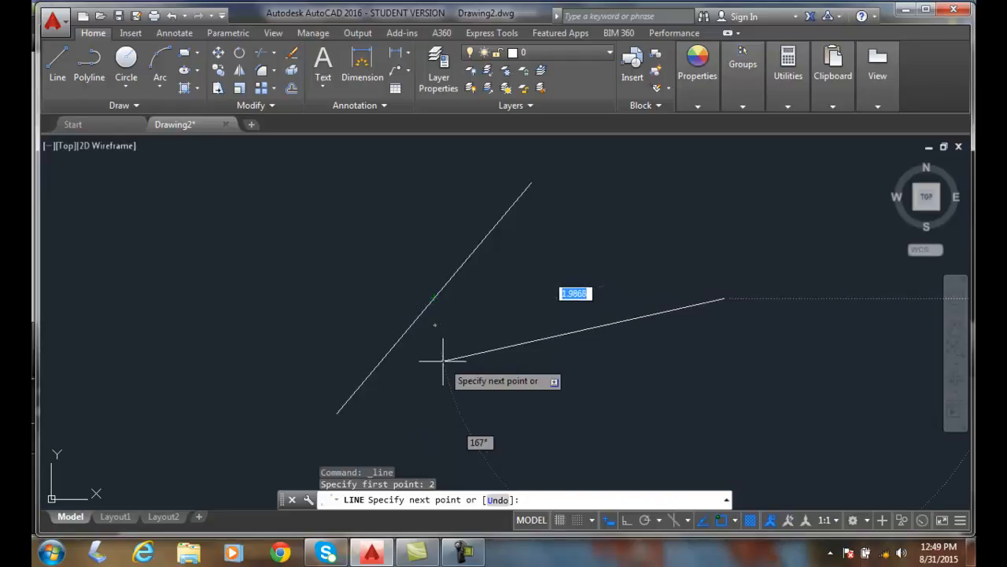
Step: Snap the new line perpendicular to the diagonal via the one-off snap menu and end the command
{"action": "right_click", "coordinate": [440, 354]}
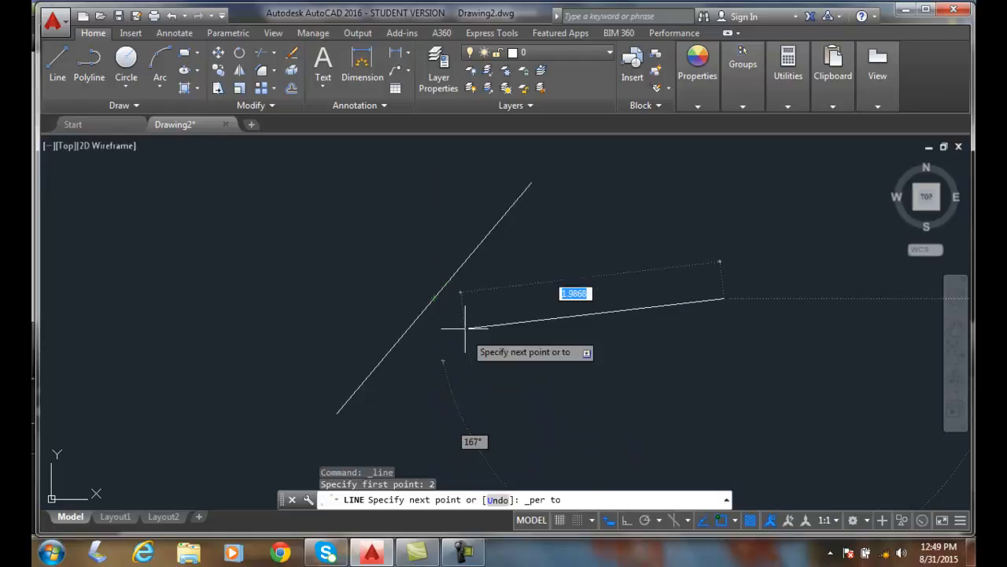
{"action": "mouse_move", "coordinate": [459, 267]}
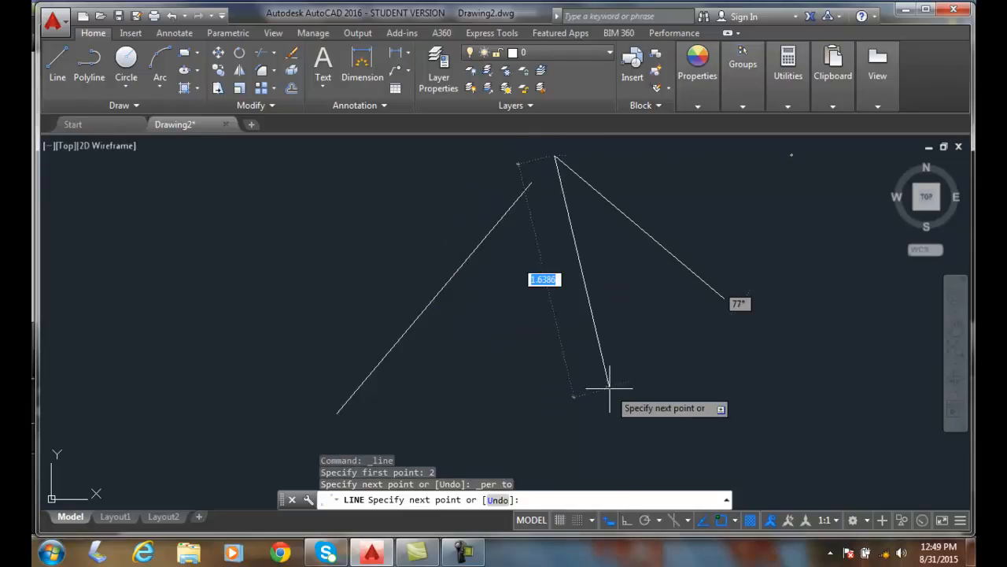
{"action": "key", "text": "Escape"}
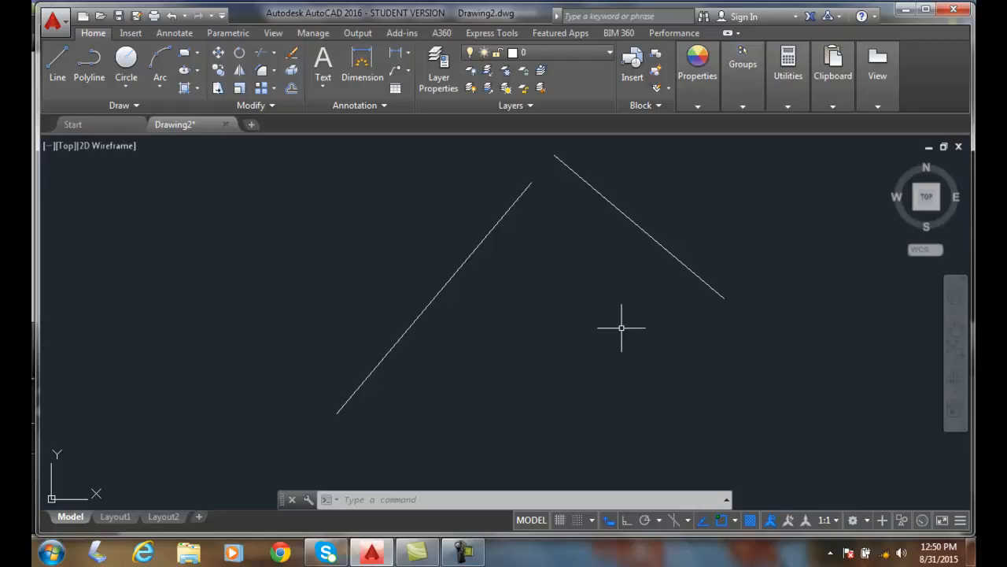
{"action": "mouse_move", "coordinate": [844, 364]}
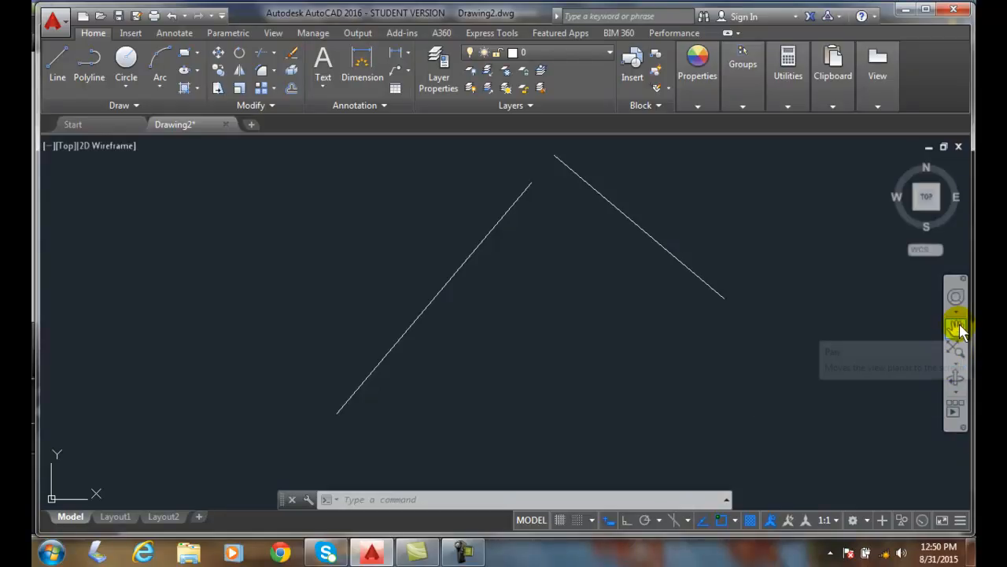
Step: Pan the drawing toward the upper left and begin a new line to the right
{"action": "left_click", "coordinate": [957, 329]}
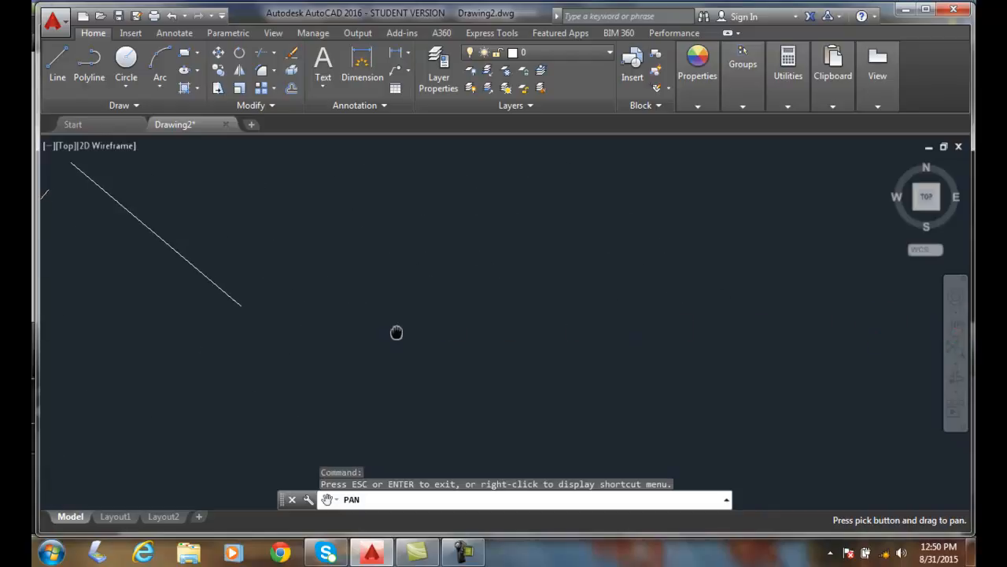
{"action": "left_click_drag", "start_coordinate": [397, 332], "coordinate": [463, 340]}
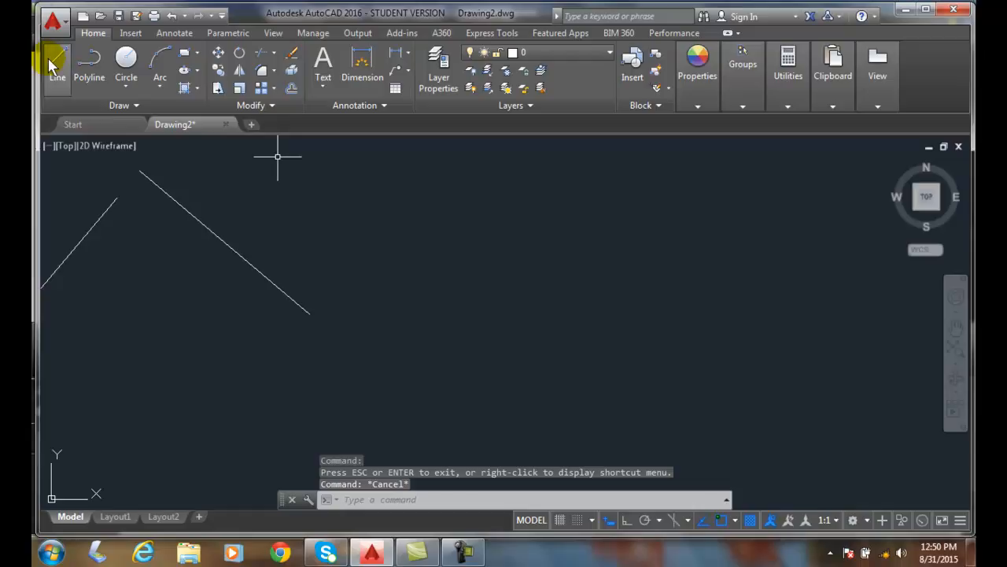
{"action": "left_click", "coordinate": [56, 63]}
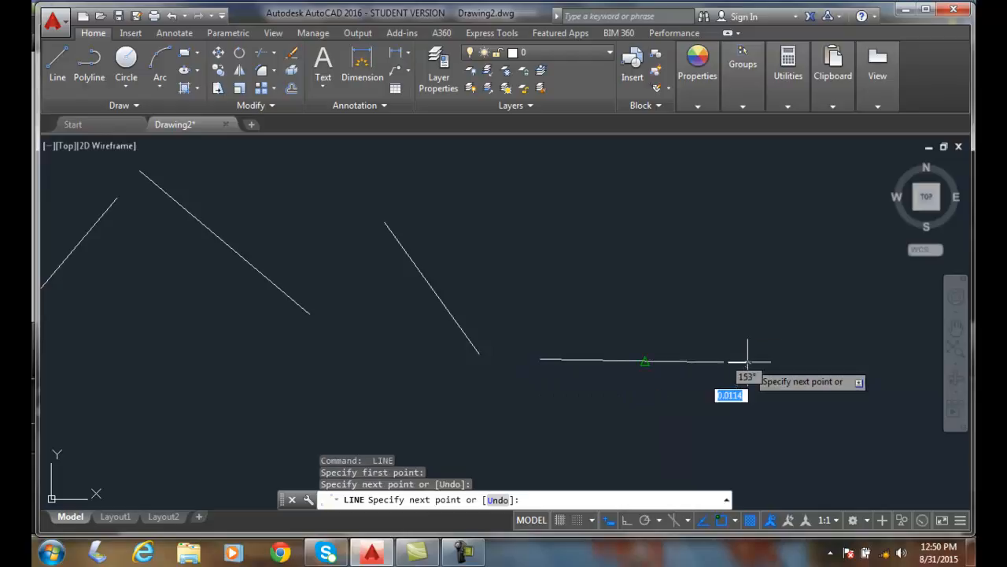
{"action": "mouse_move", "coordinate": [774, 333]}
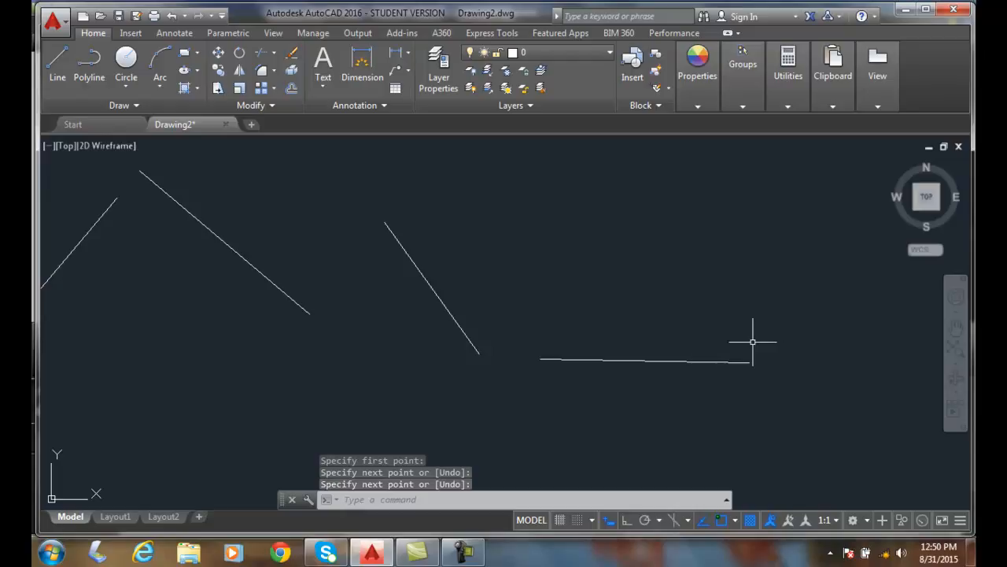
{"action": "mouse_move", "coordinate": [730, 337]}
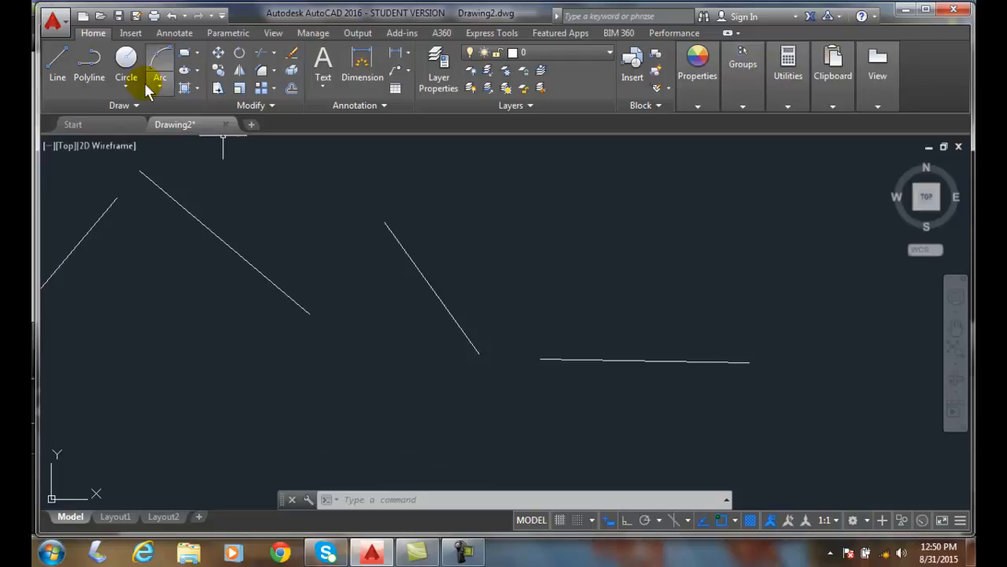
Step: Place a circle's centre where tracking lines from the two lines' midpoints cross
{"action": "left_click", "coordinate": [126, 63]}
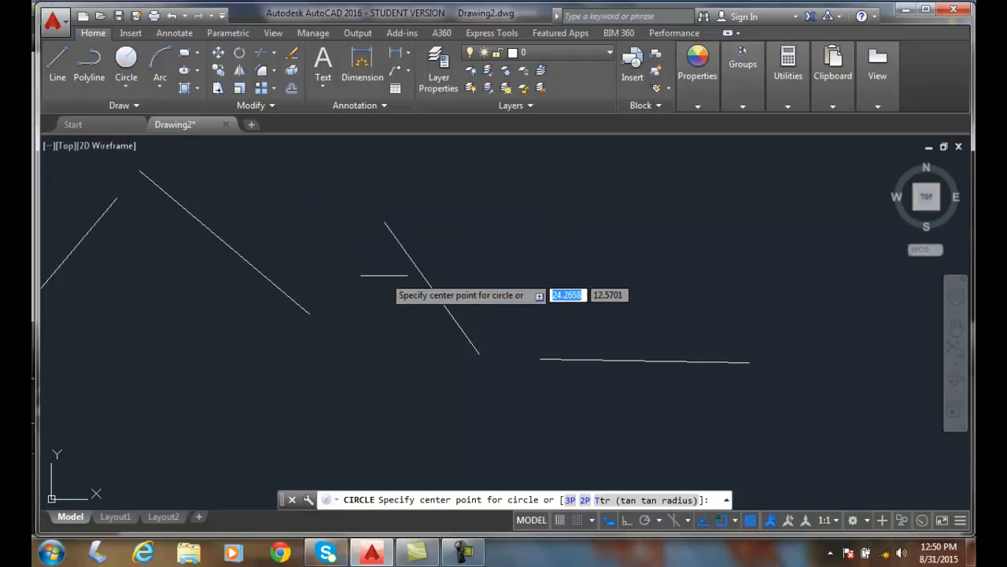
{"action": "mouse_move", "coordinate": [428, 284]}
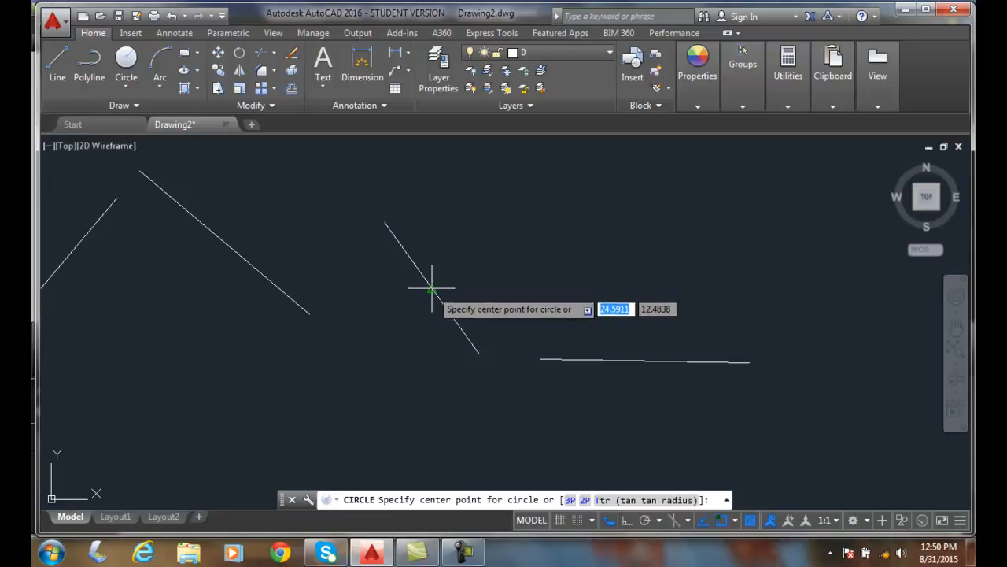
{"action": "mouse_move", "coordinate": [432, 290]}
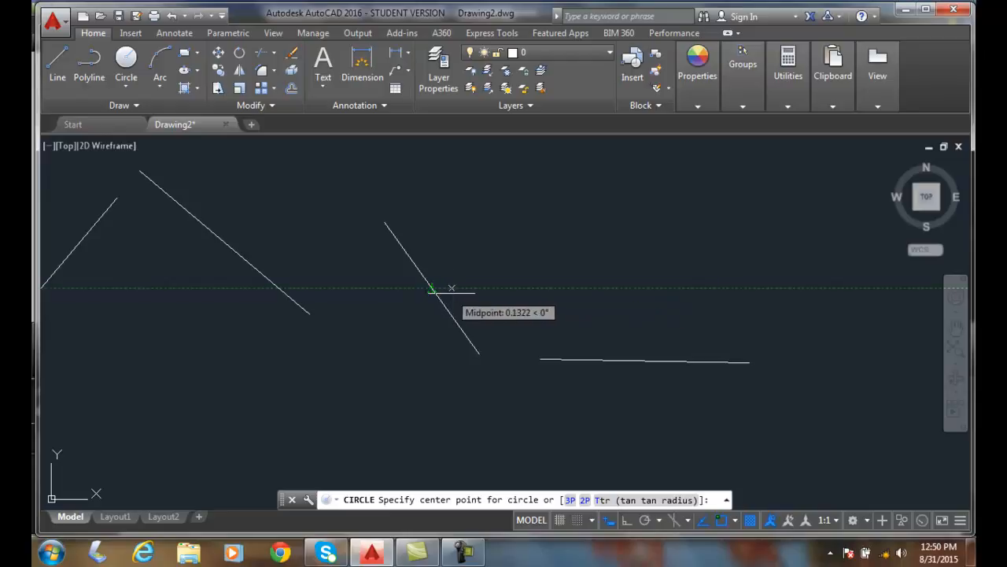
{"action": "mouse_move", "coordinate": [569, 287]}
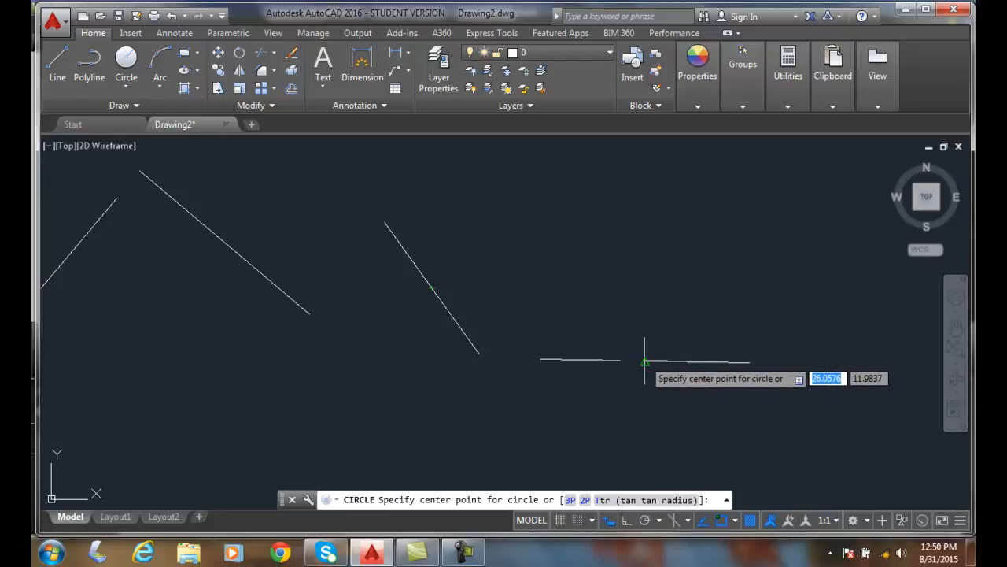
{"action": "mouse_move", "coordinate": [643, 361]}
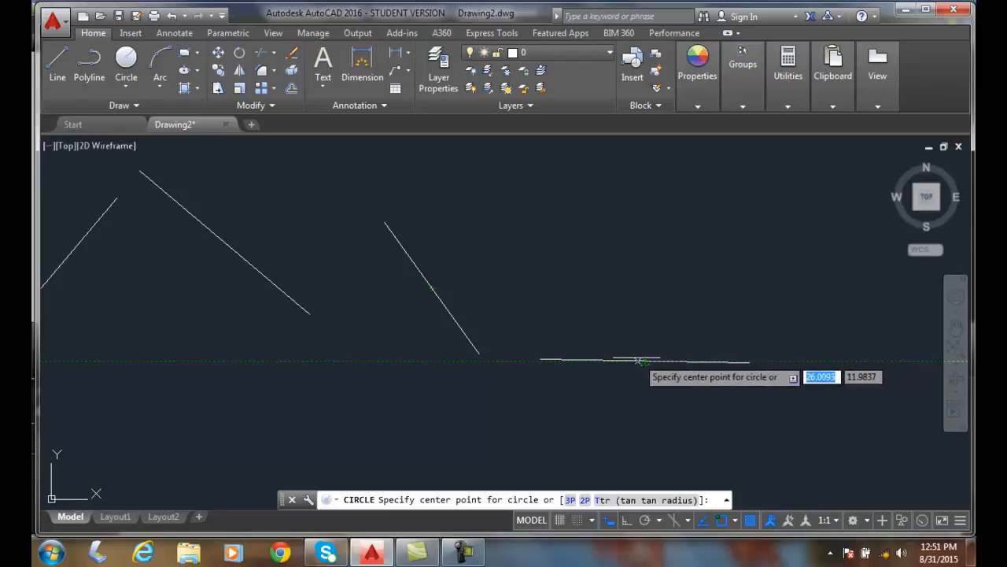
{"action": "mouse_move", "coordinate": [646, 360]}
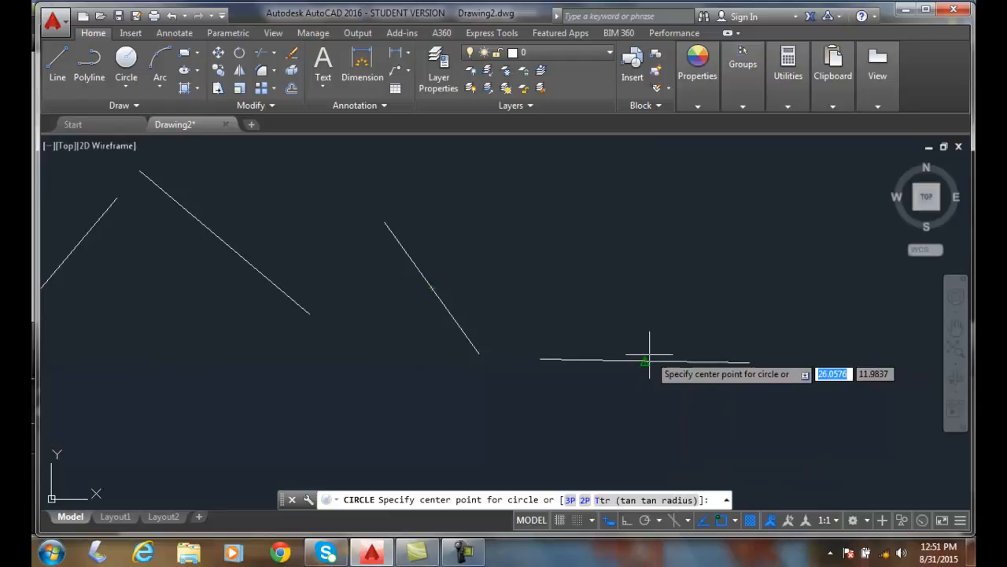
{"action": "mouse_move", "coordinate": [646, 361]}
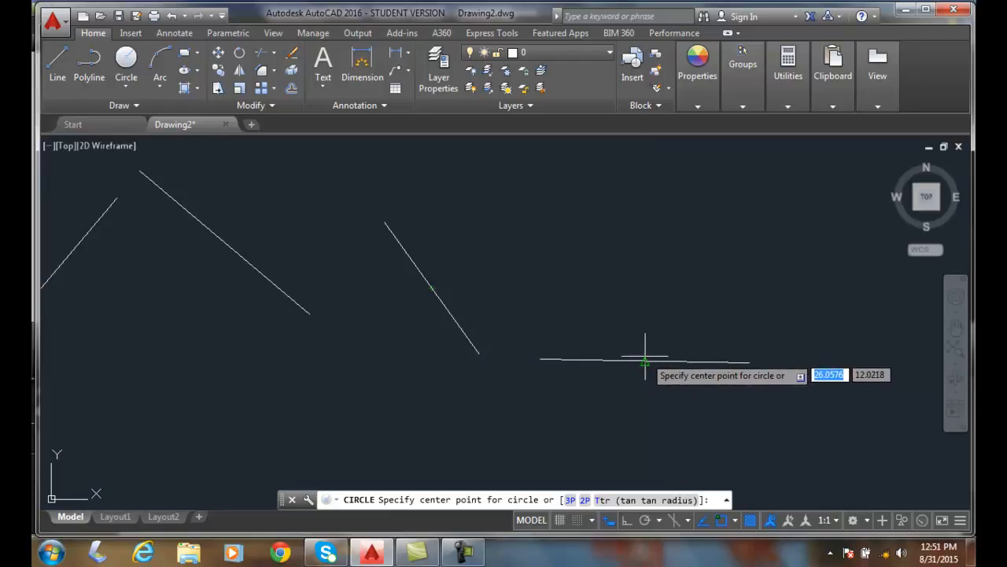
{"action": "mouse_move", "coordinate": [646, 370]}
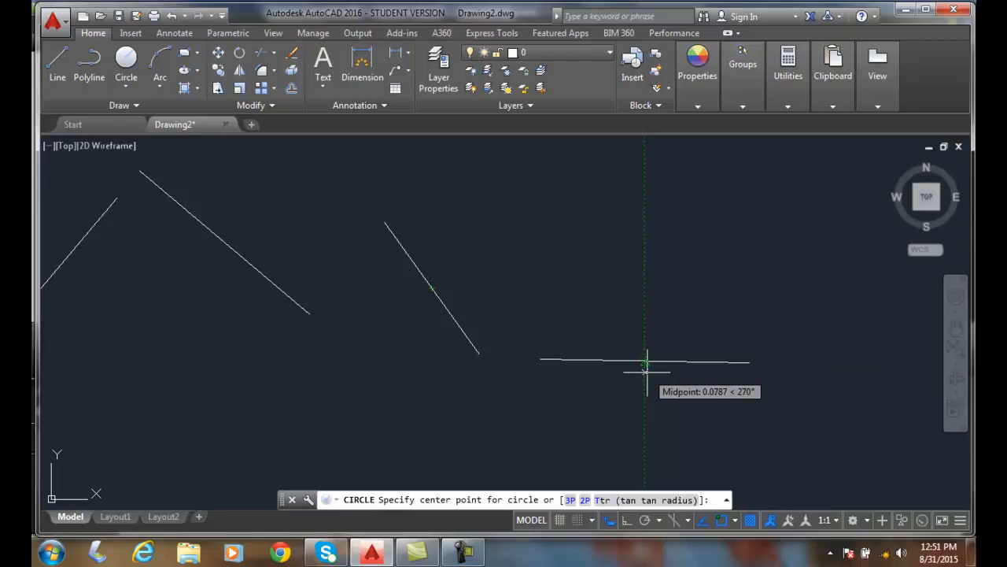
{"action": "mouse_move", "coordinate": [645, 343]}
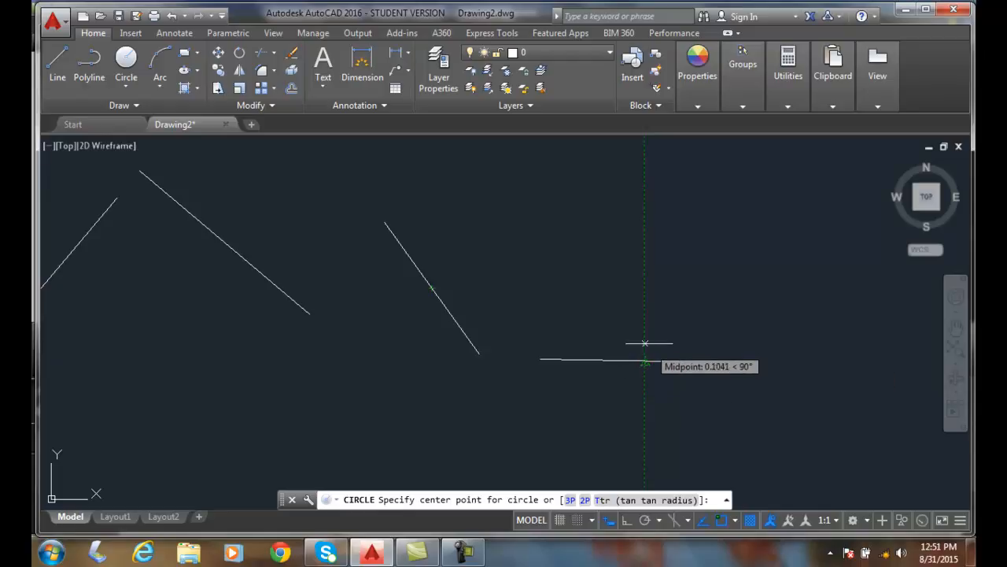
{"action": "mouse_move", "coordinate": [645, 286]}
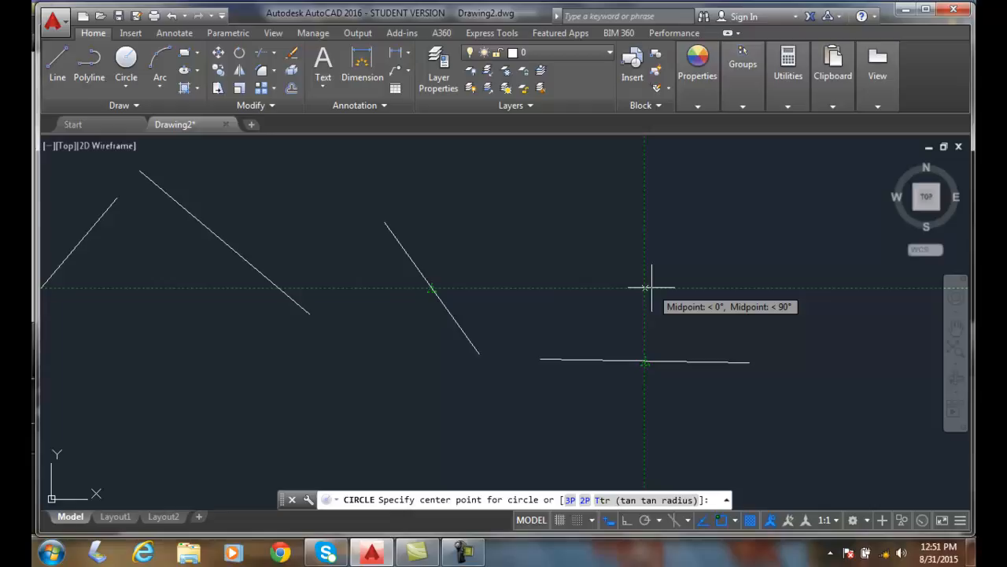
{"action": "left_click", "coordinate": [646, 287]}
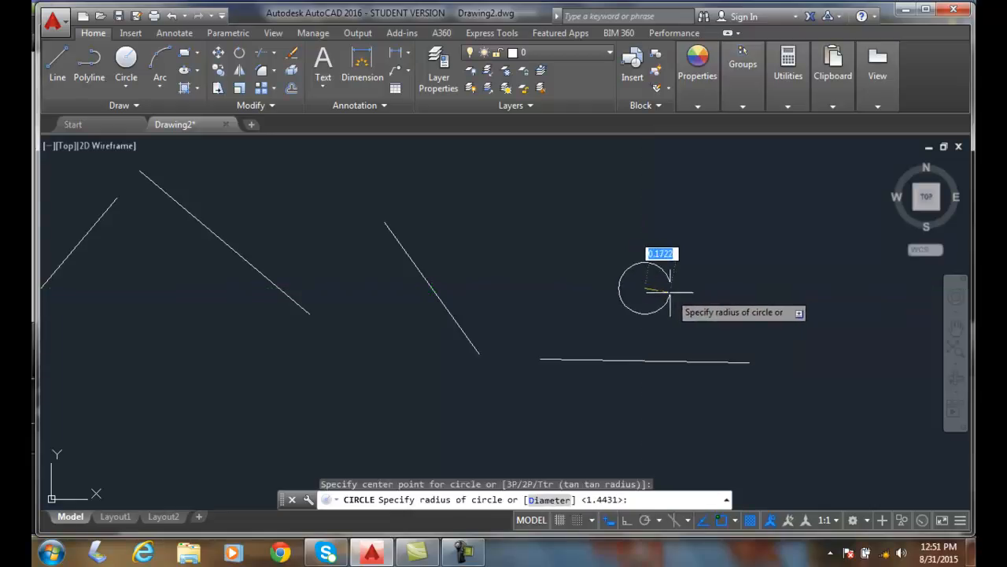
{"action": "mouse_move", "coordinate": [674, 296]}
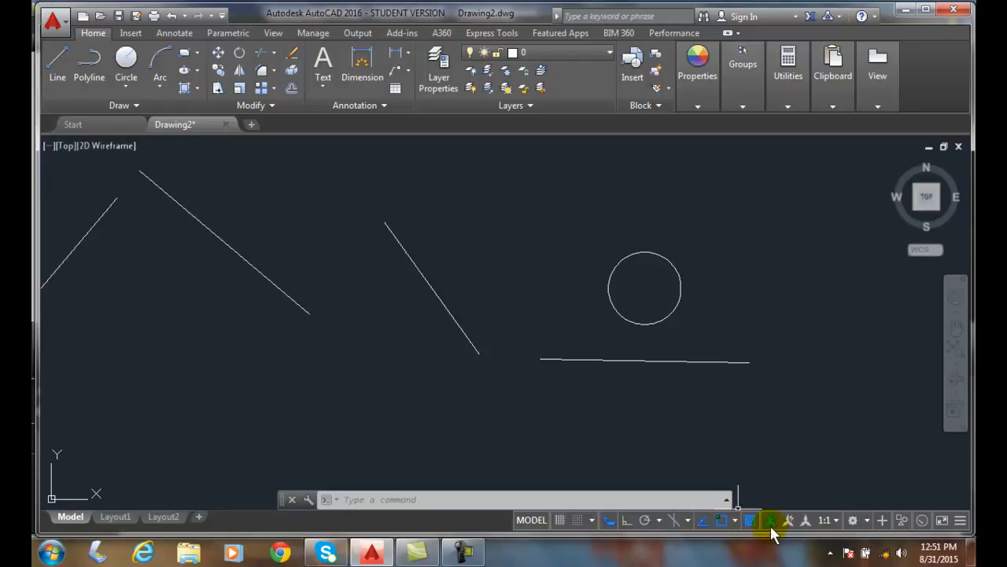
{"action": "mouse_move", "coordinate": [721, 520]}
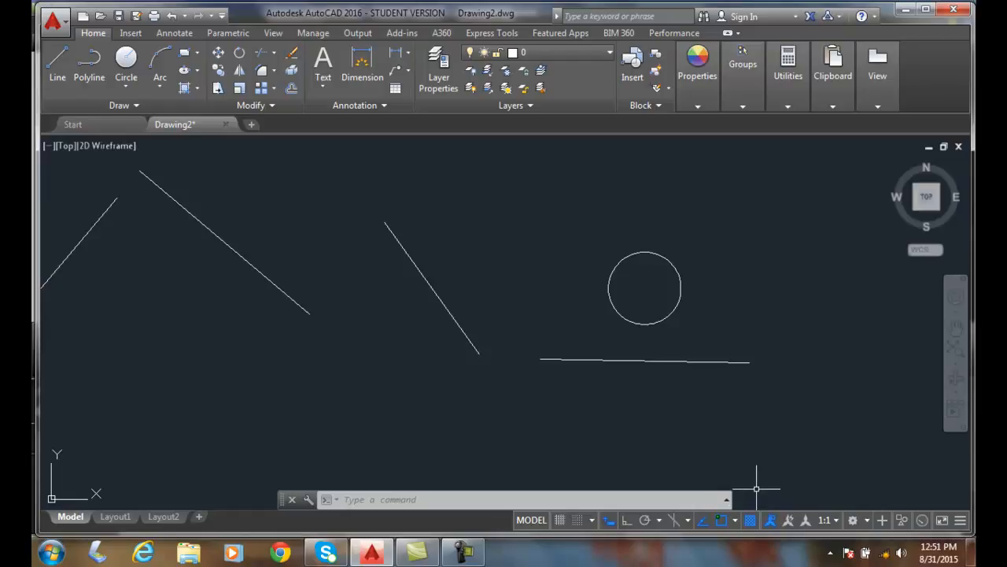
{"action": "mouse_move", "coordinate": [718, 520]}
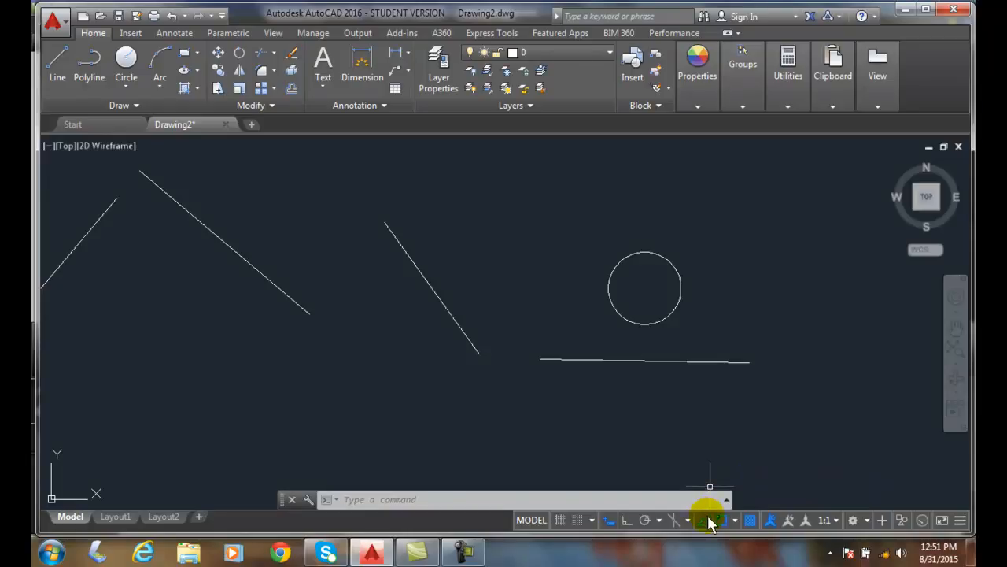
{"action": "mouse_move", "coordinate": [708, 519]}
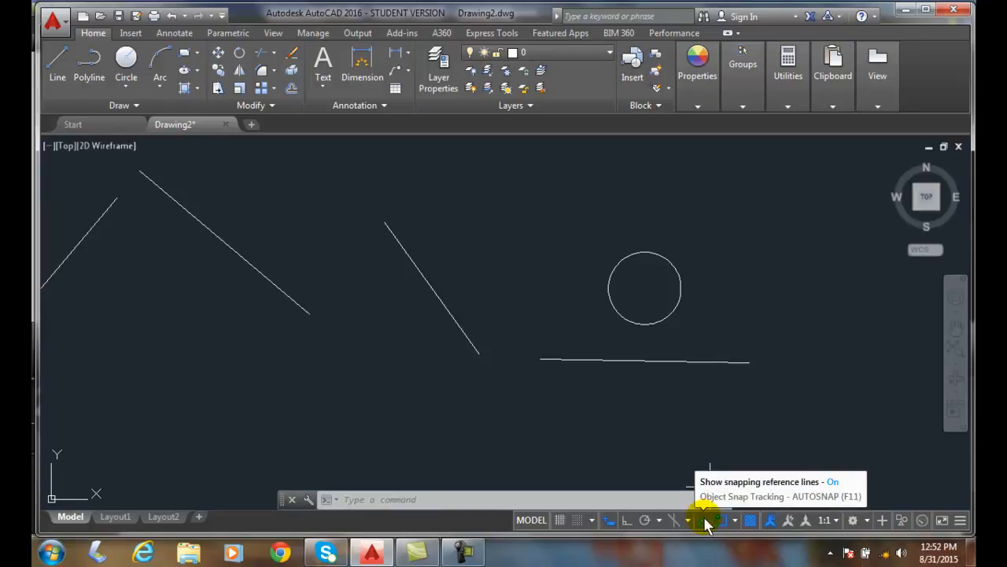